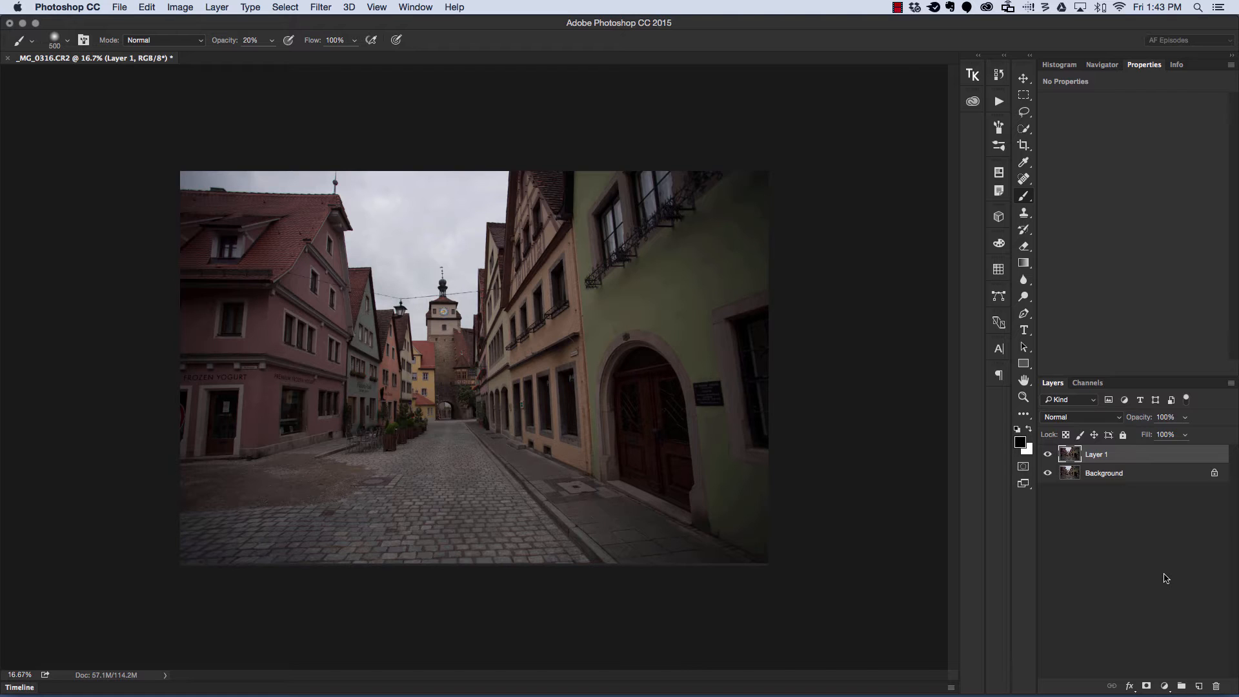
- Add a Curves adjustment layer using the Increase Contrast (RGB) preset
left_click(1166, 686)
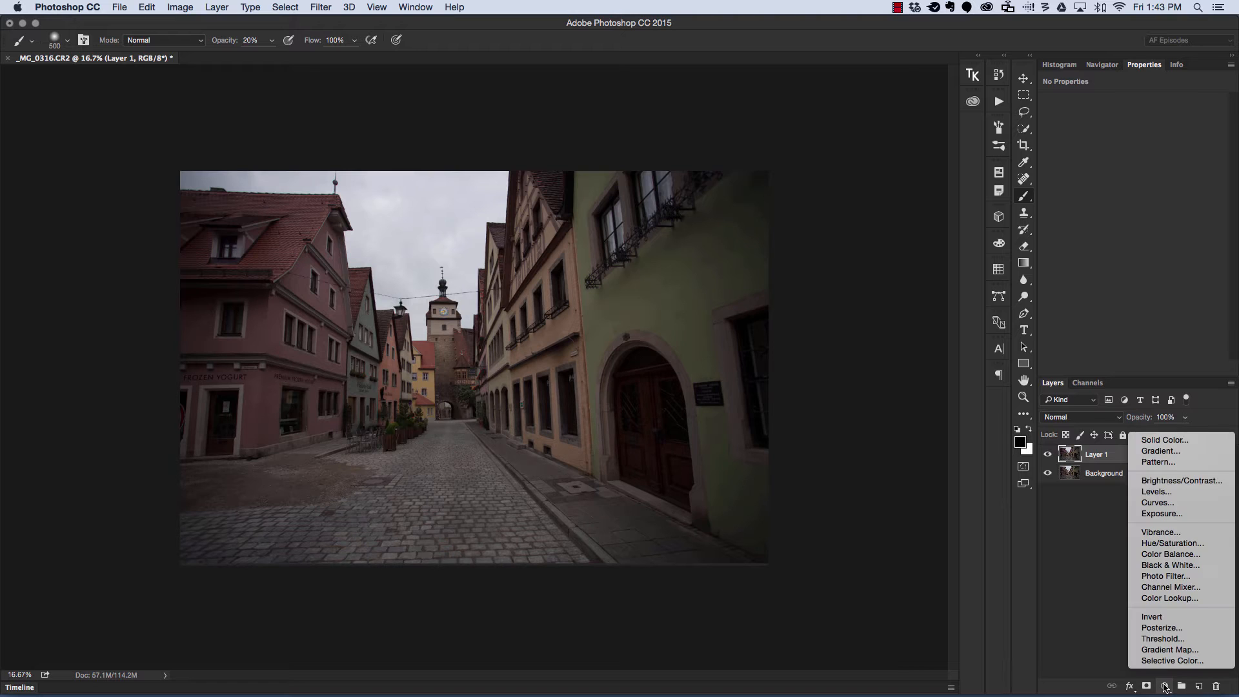
mouse_move(1158, 502)
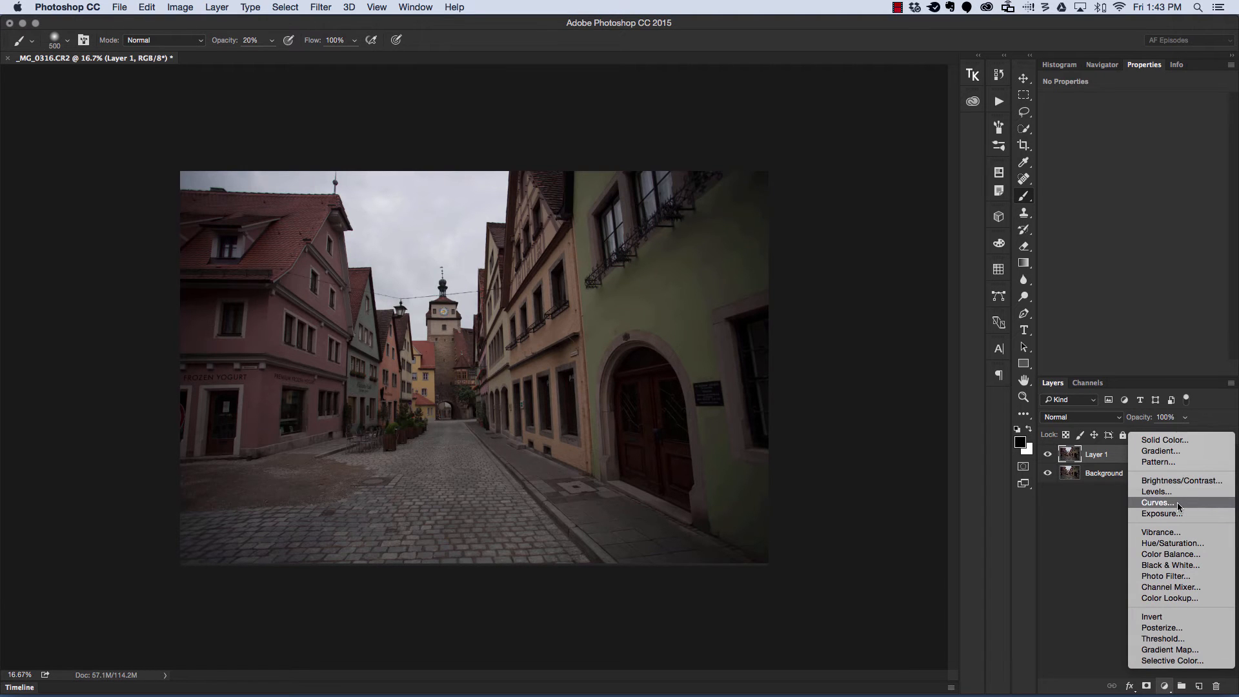
left_click(1155, 502)
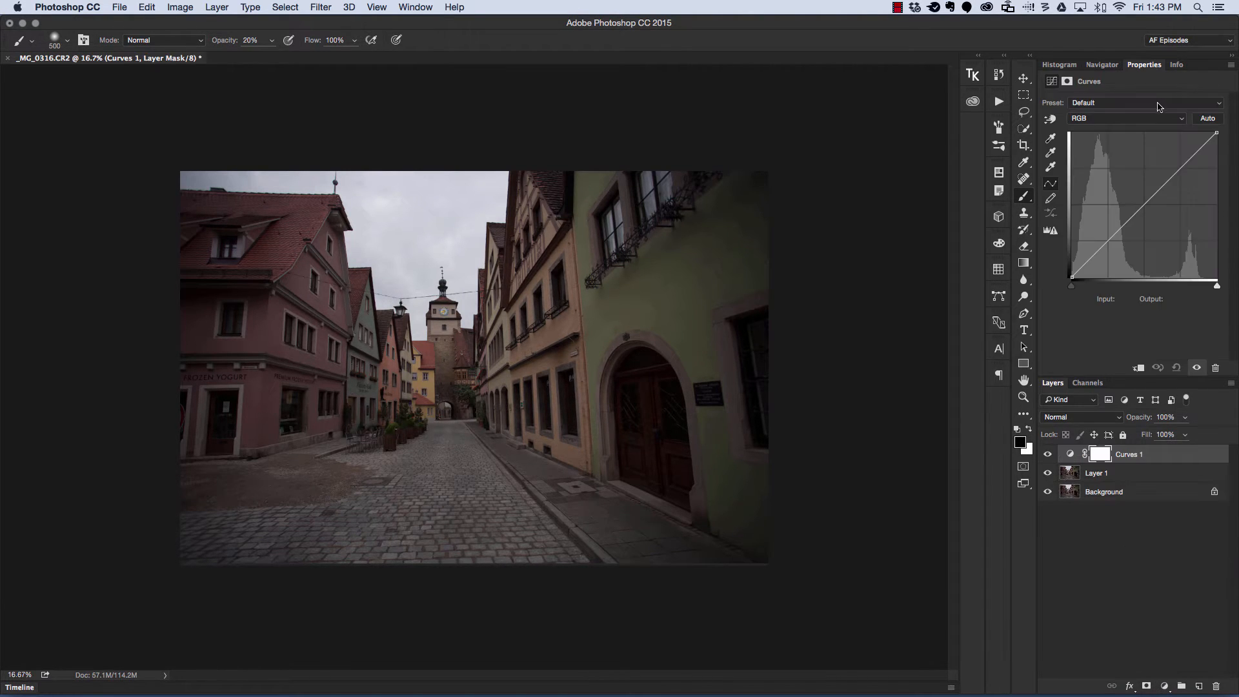
left_click(1146, 102)
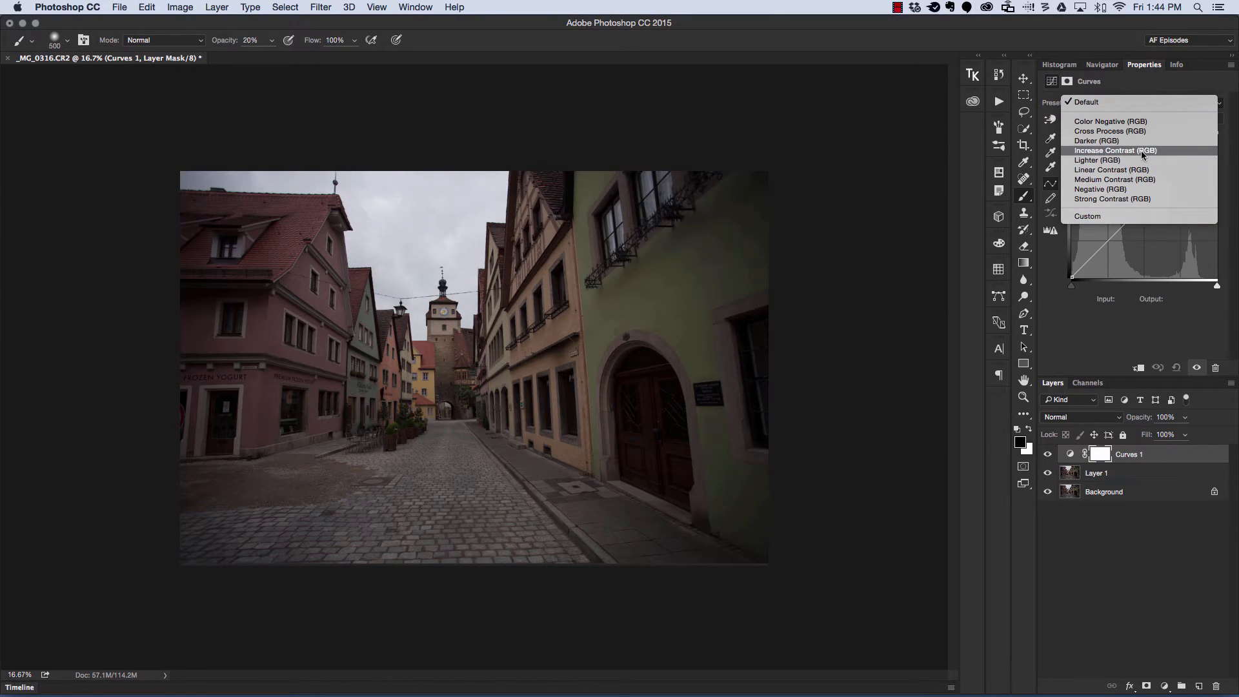
left_click(1116, 151)
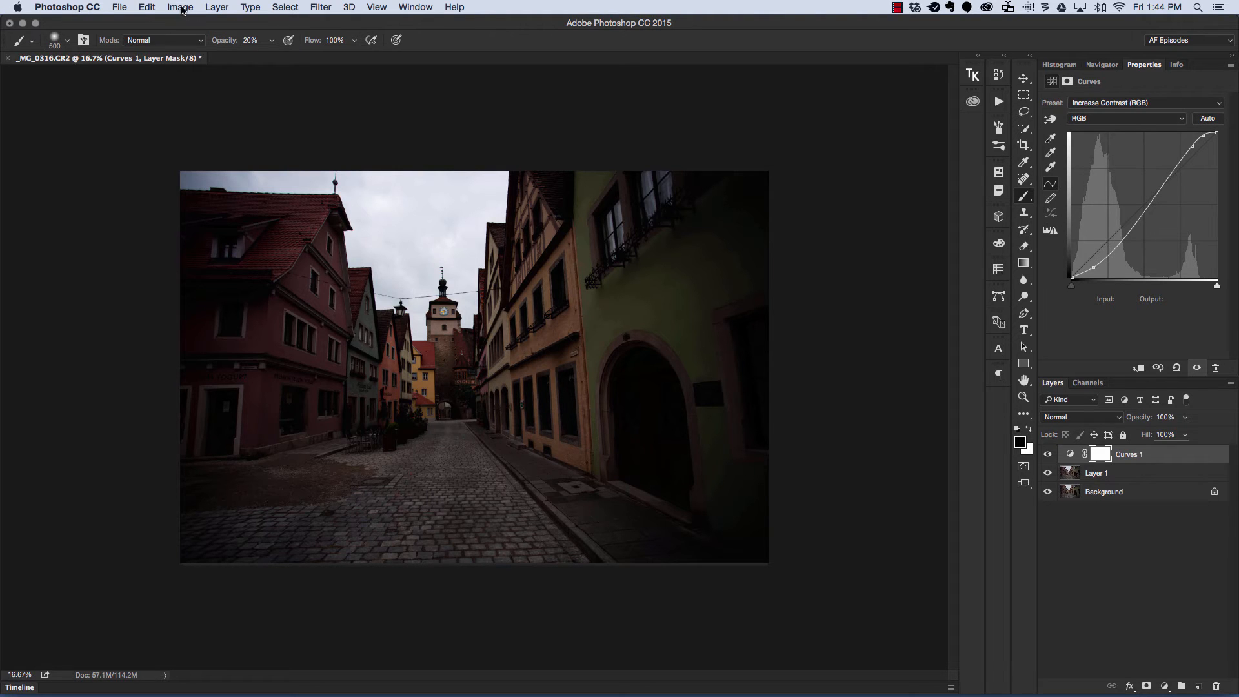
- Apply the merged image to the Curves 1 mask with Multiply blending
left_click(179, 7)
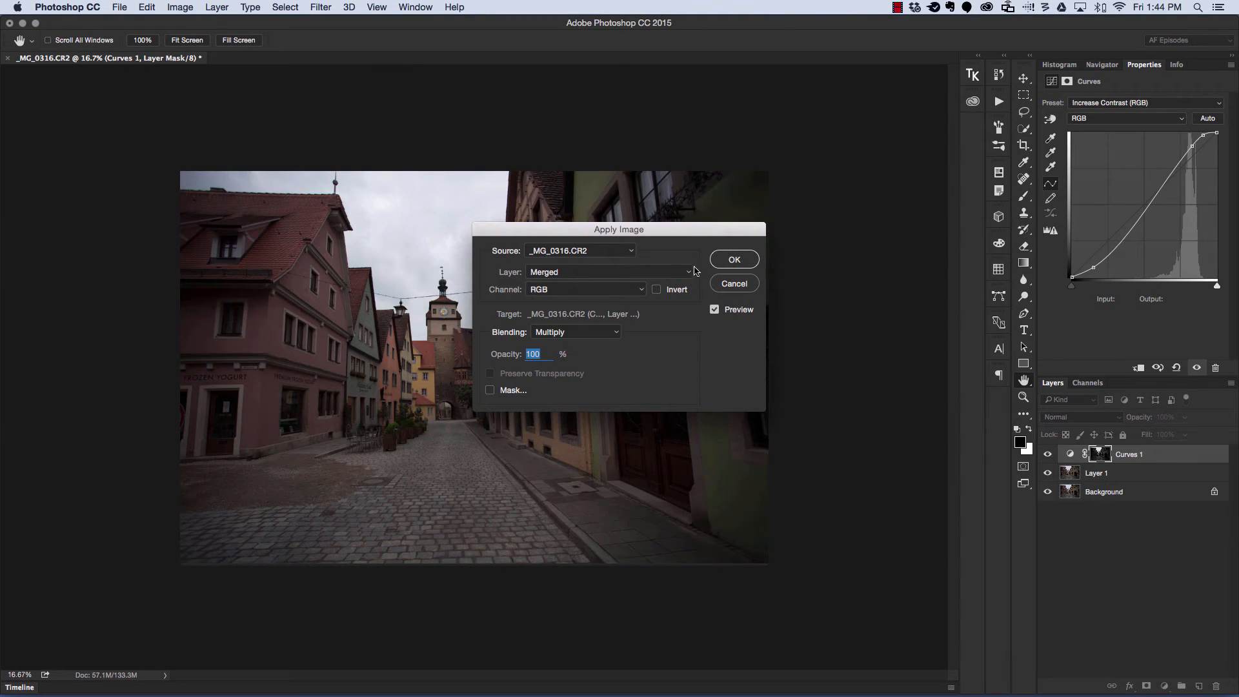
left_click(733, 259)
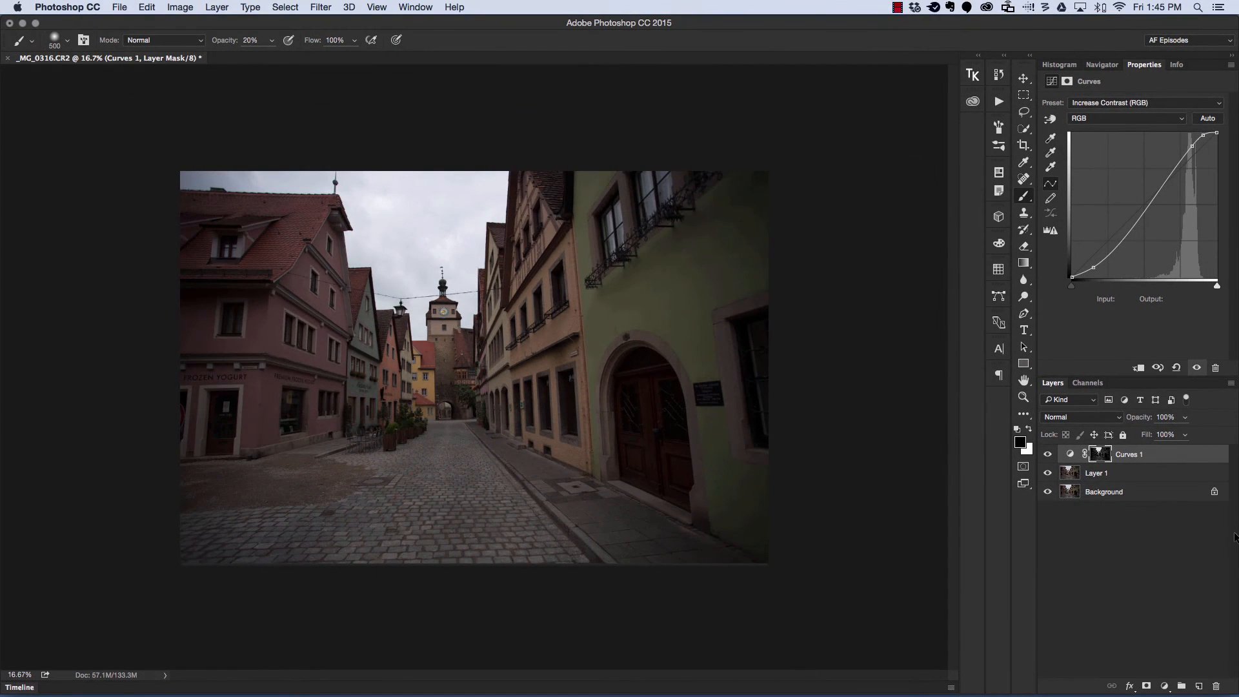
mouse_move(1099, 454)
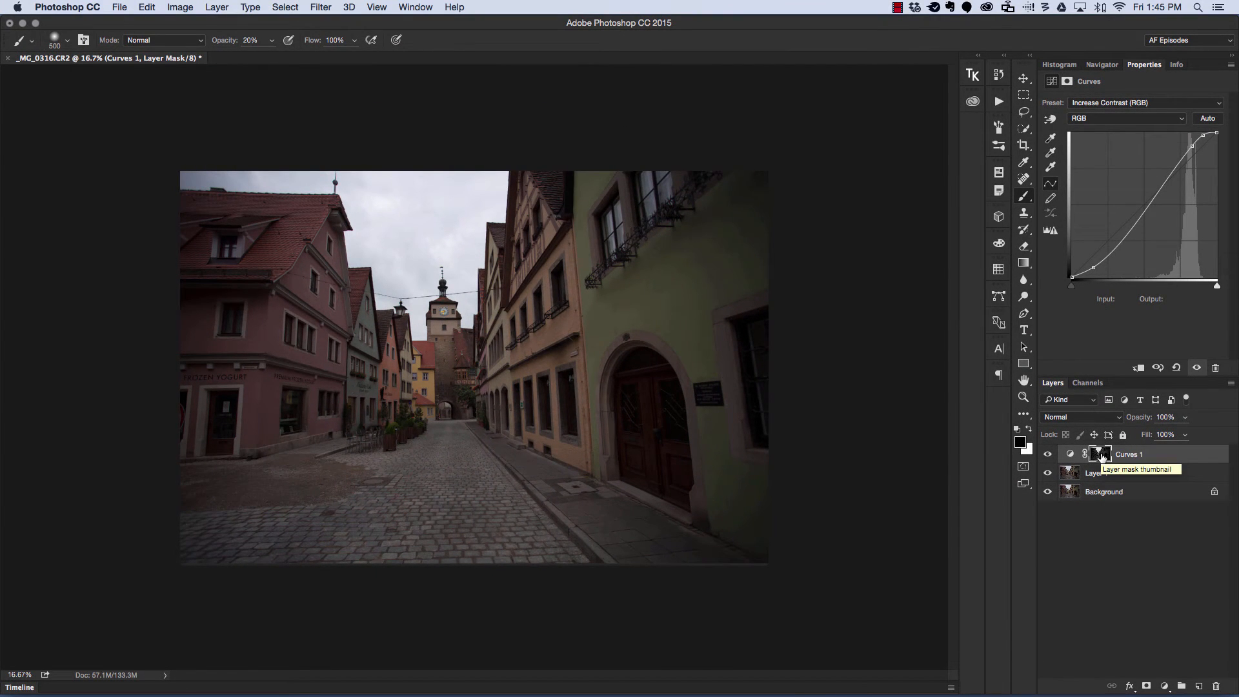
- Toggle the Curves 1 mask and layer visibility off and on to compare
left_click(1099, 454)
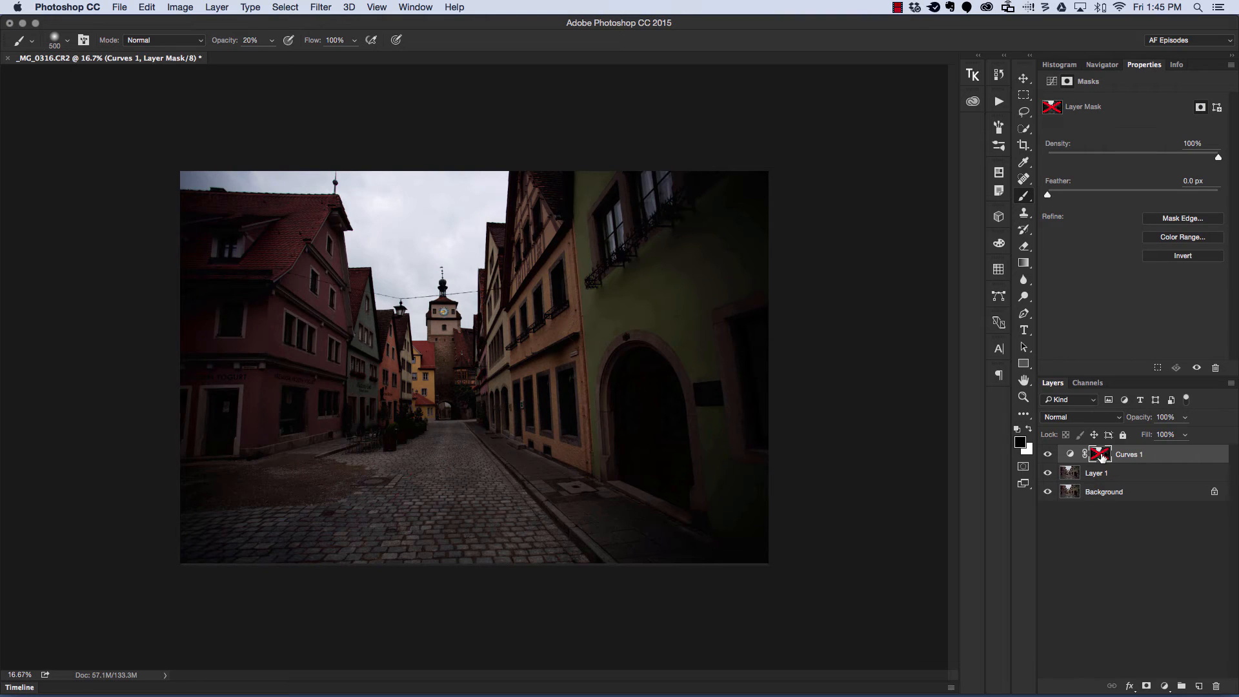
left_click(1098, 454)
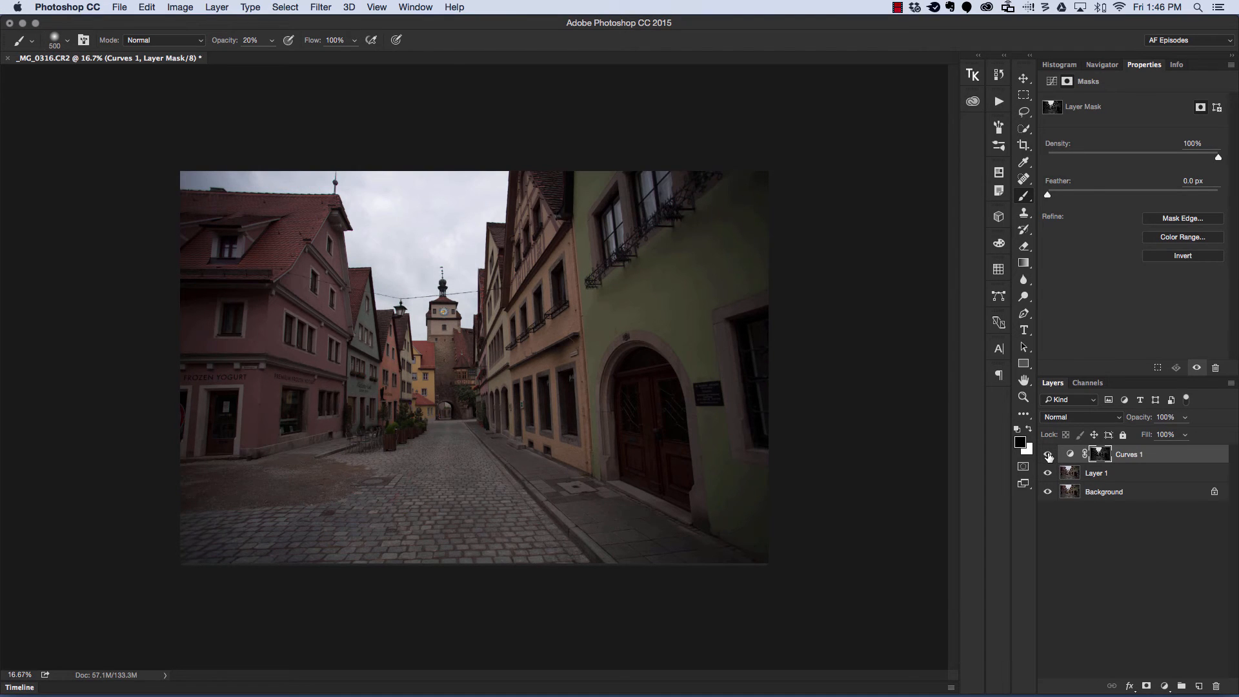
left_click(1047, 453)
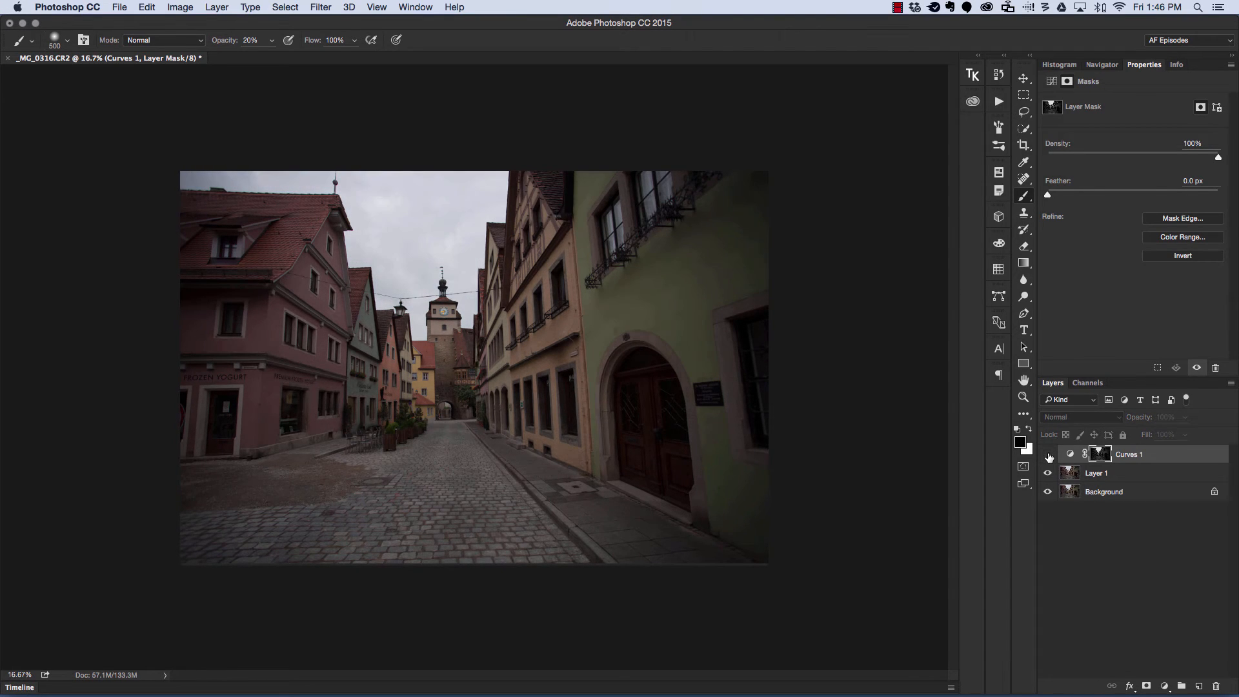
left_click(1048, 453)
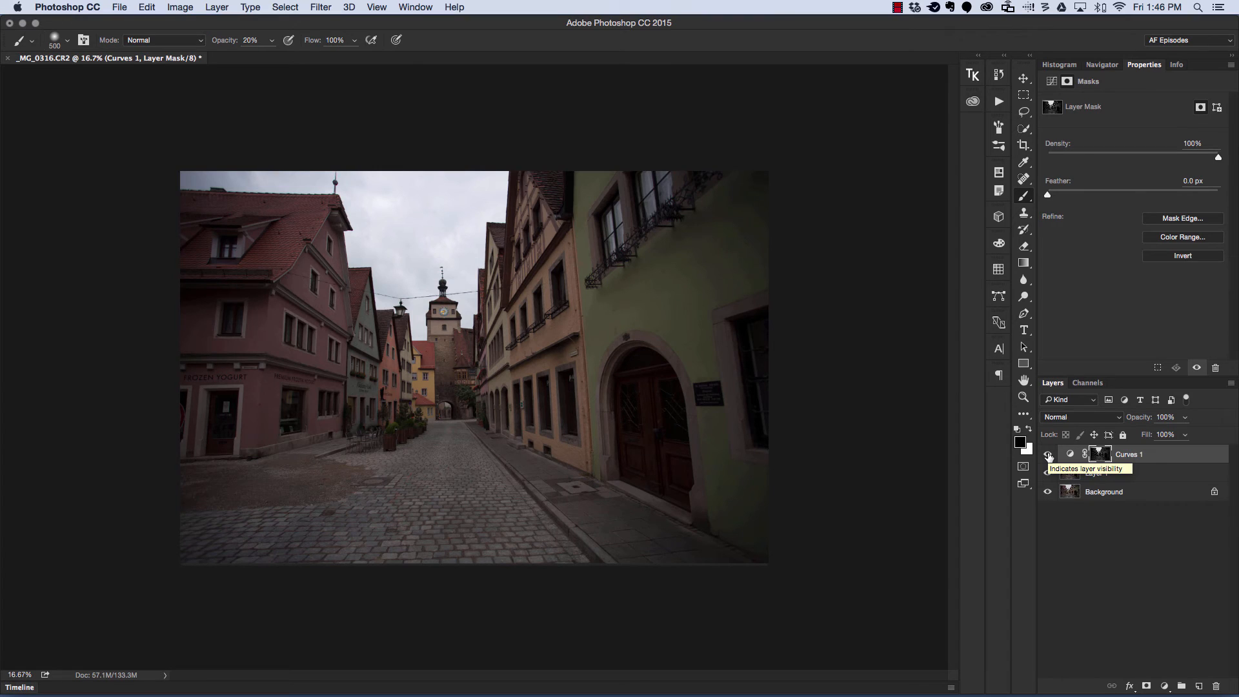
mouse_move(1100, 454)
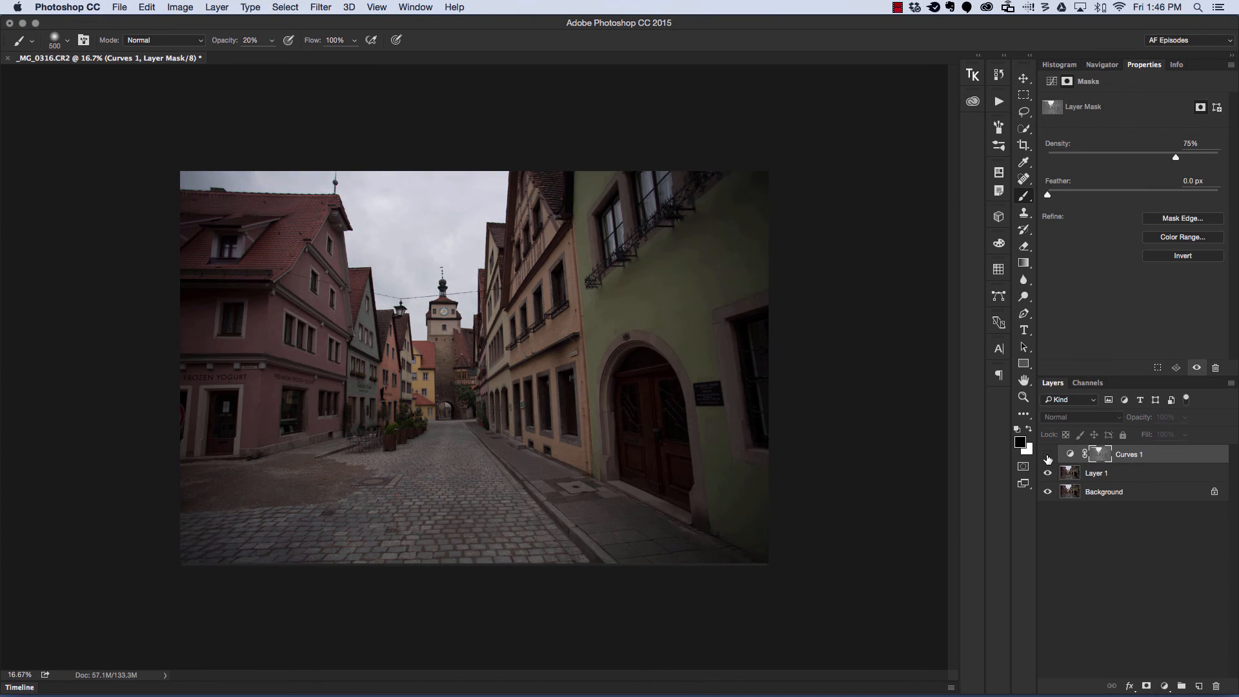
- Show the Curves 1 layer again after comparing at 75% mask density
left_click(1049, 454)
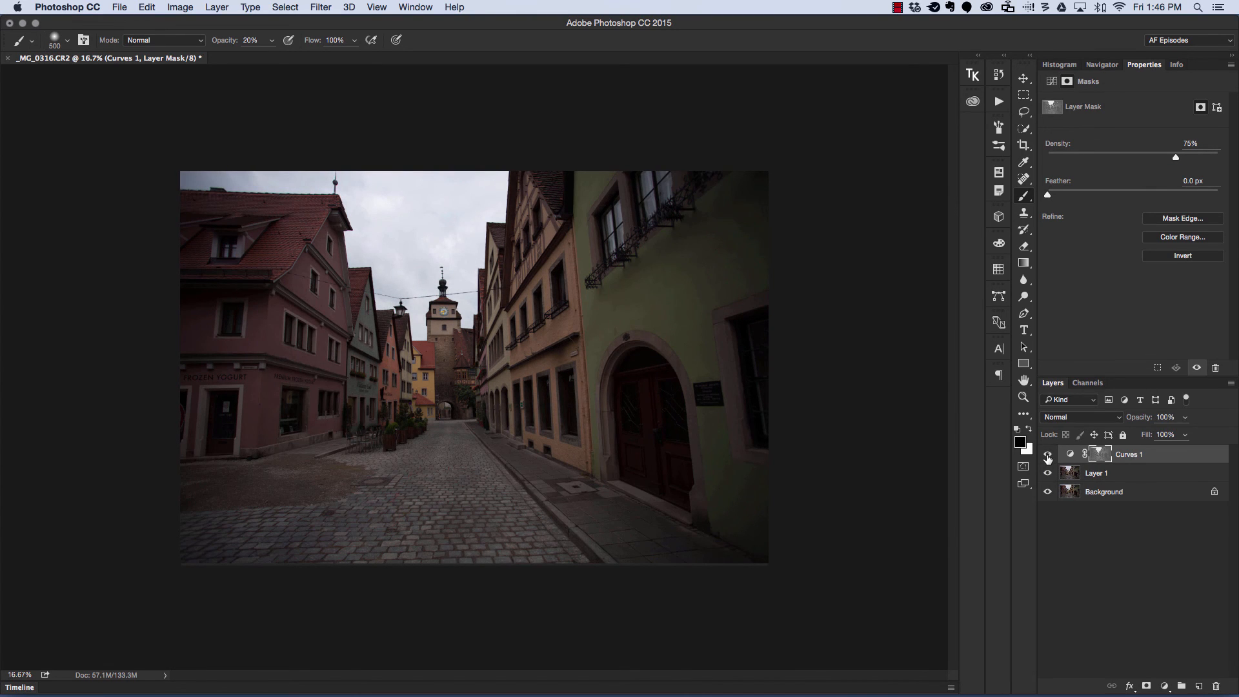